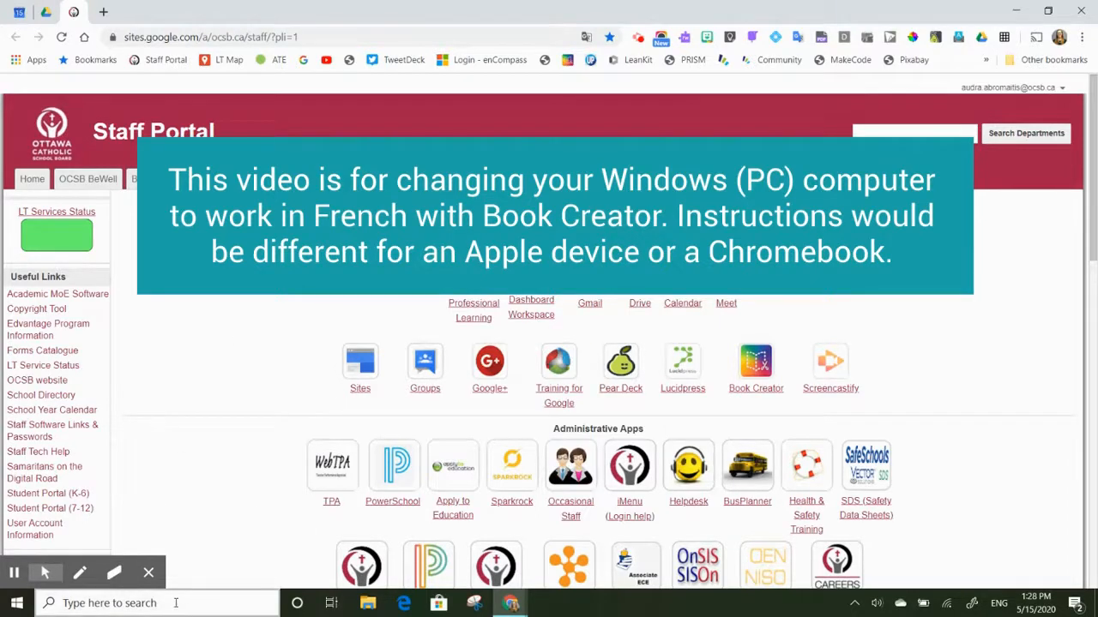
- Search 'language s' from the taskbar to reach Windows Language settings
click(109, 603)
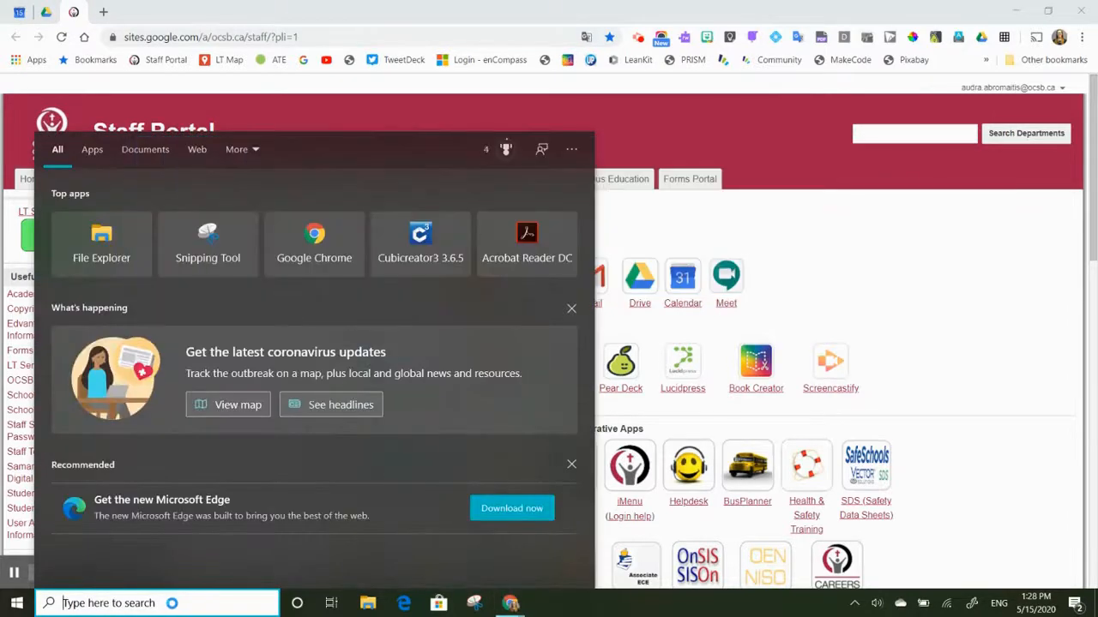
text(language s)
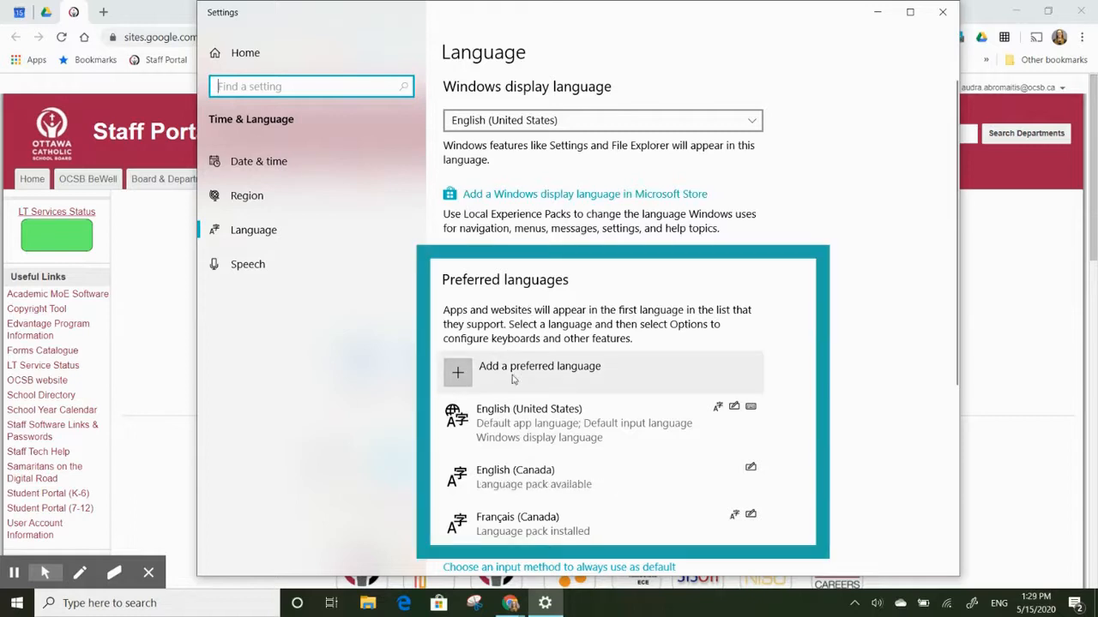
- Add Français (France) as a preferred language and install its language pack
click(538, 366)
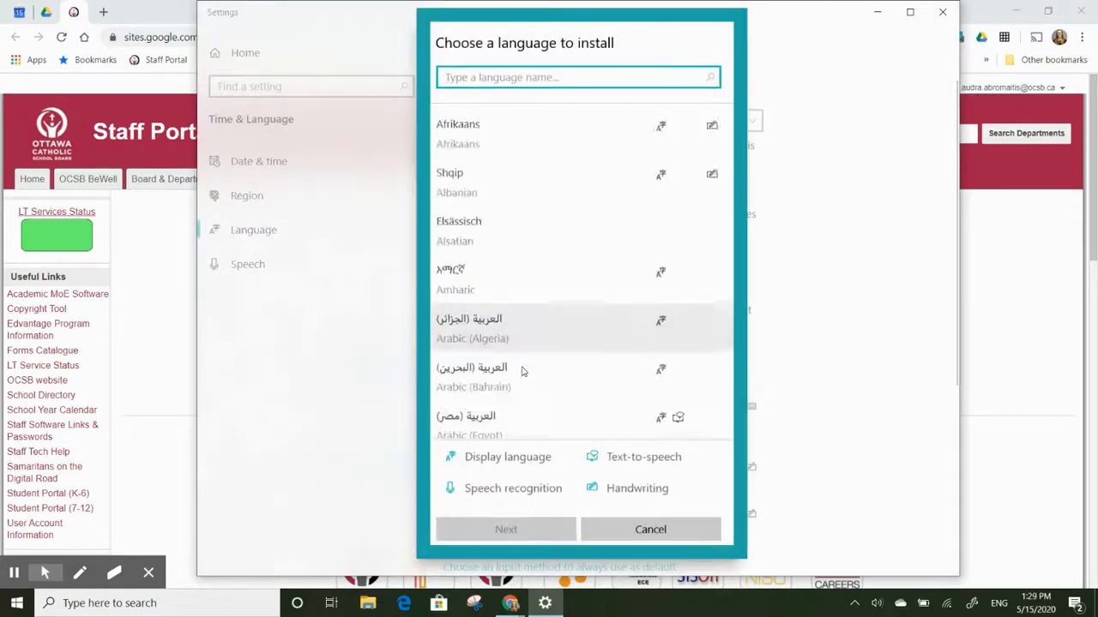
text(french)
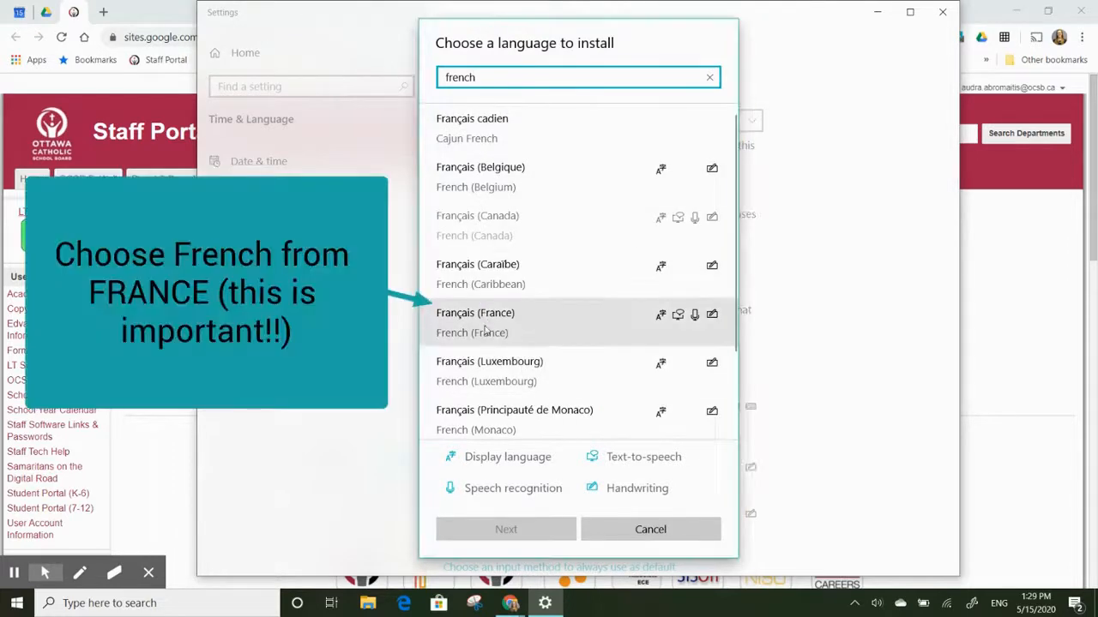
click(475, 322)
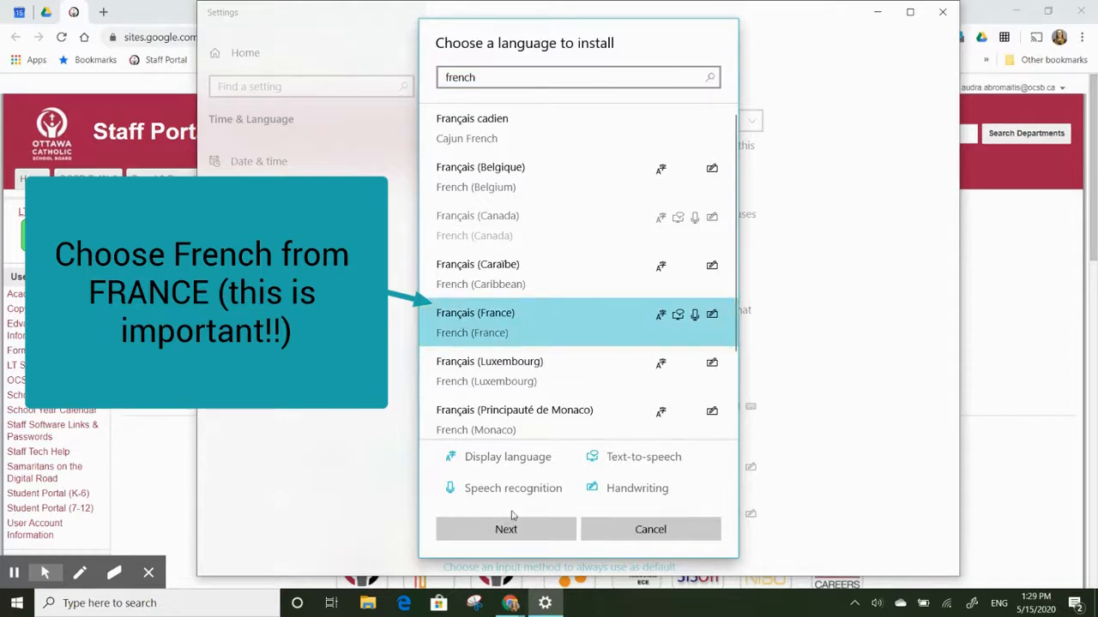
click(505, 529)
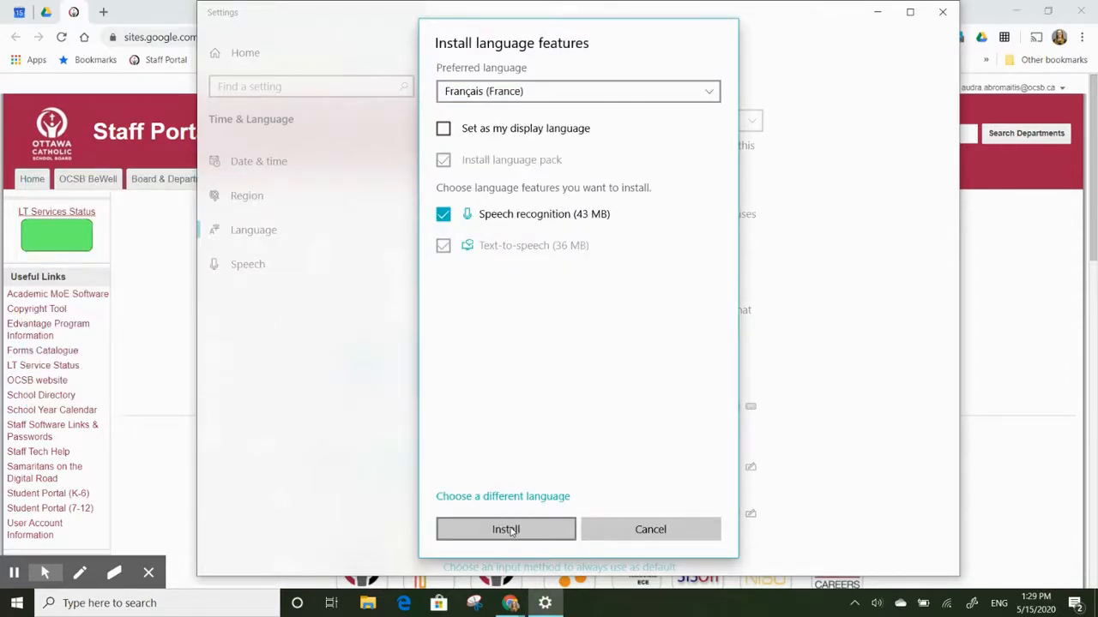
click(505, 529)
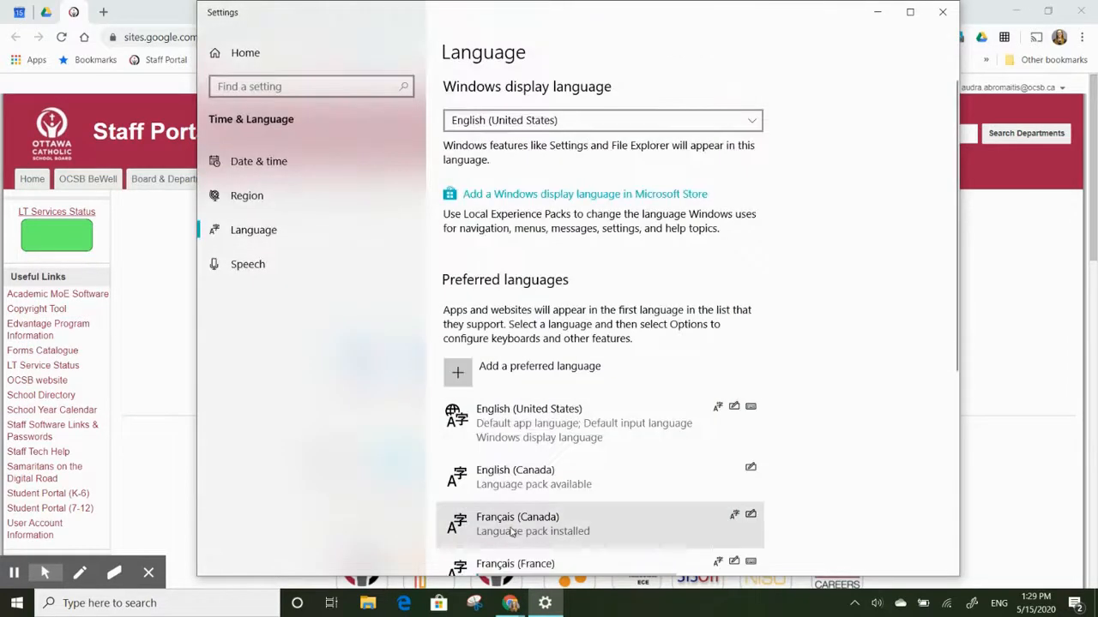
scroll(down, 3)
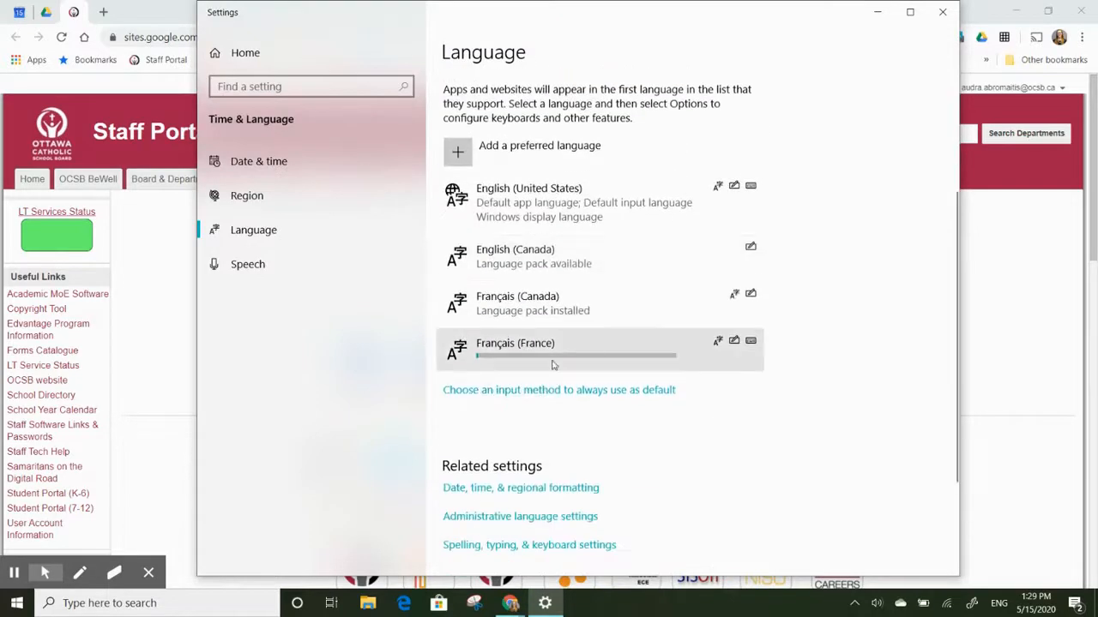
mouse_move(686, 367)
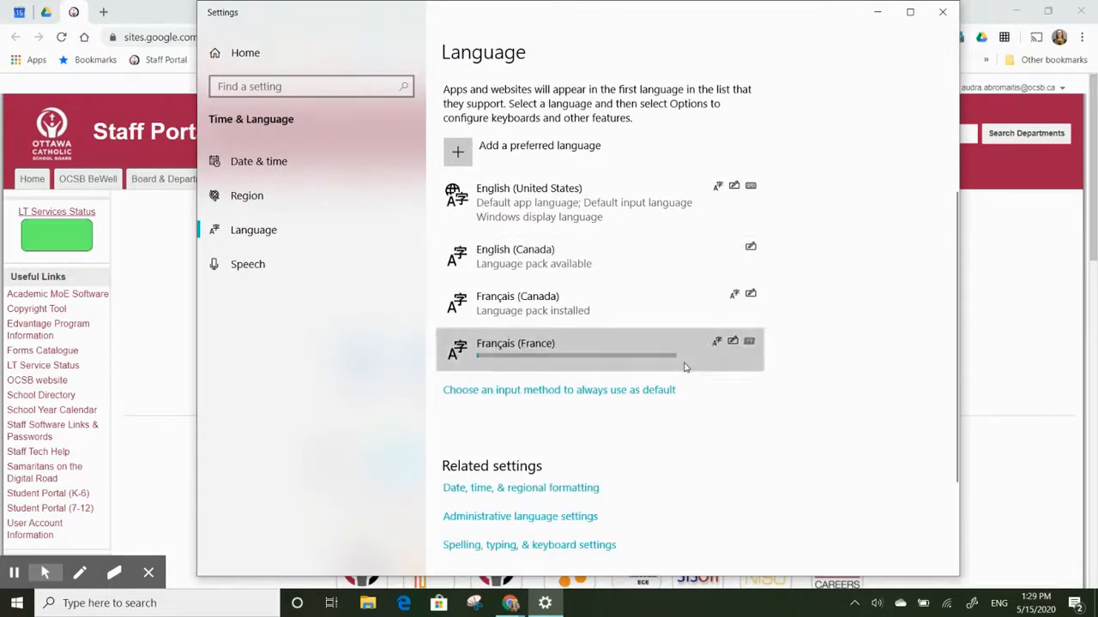
click(600, 349)
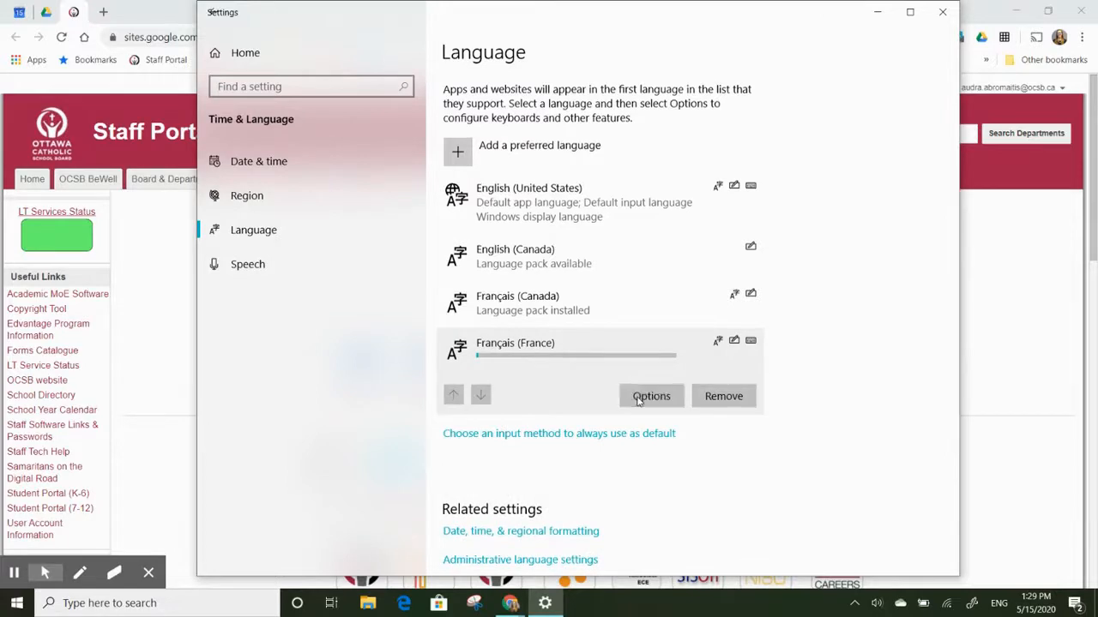
click(651, 396)
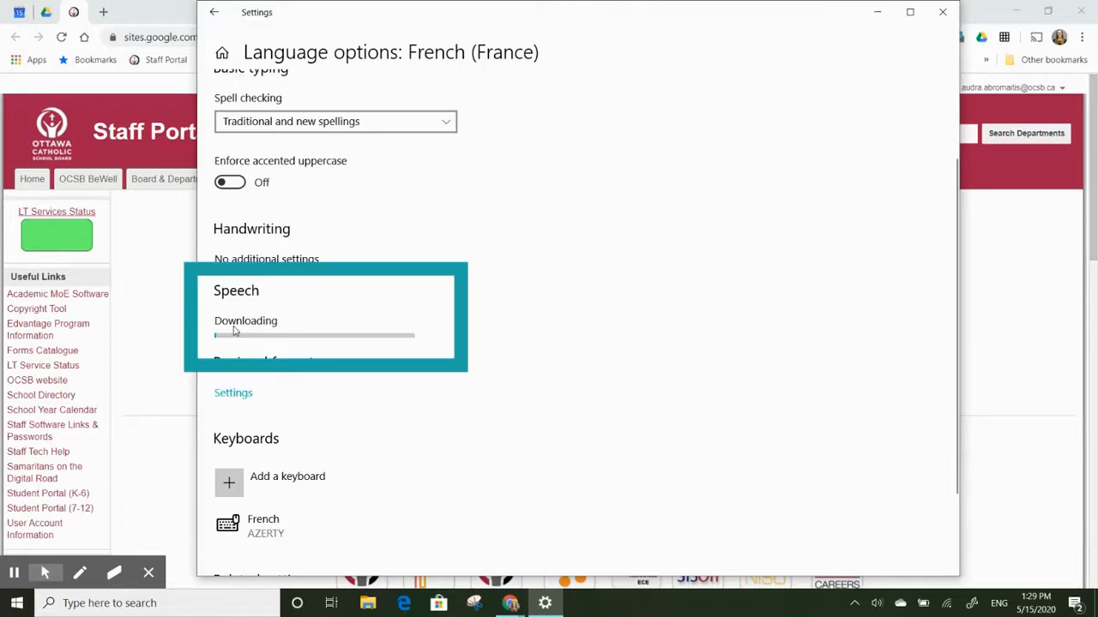
mouse_move(219, 324)
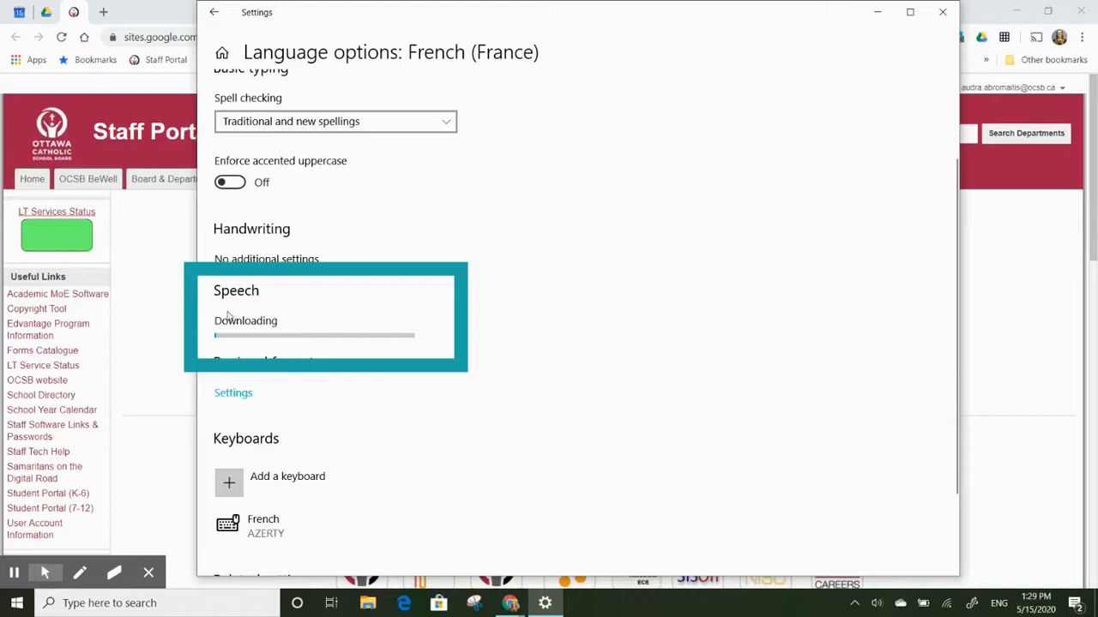
mouse_move(309, 335)
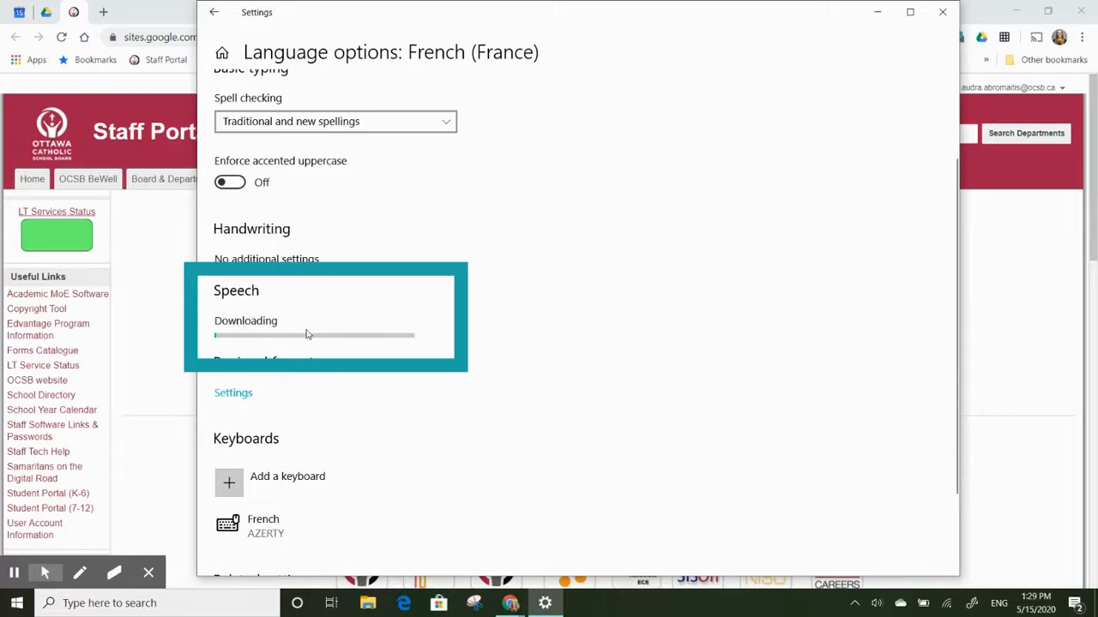
scroll(up, 3)
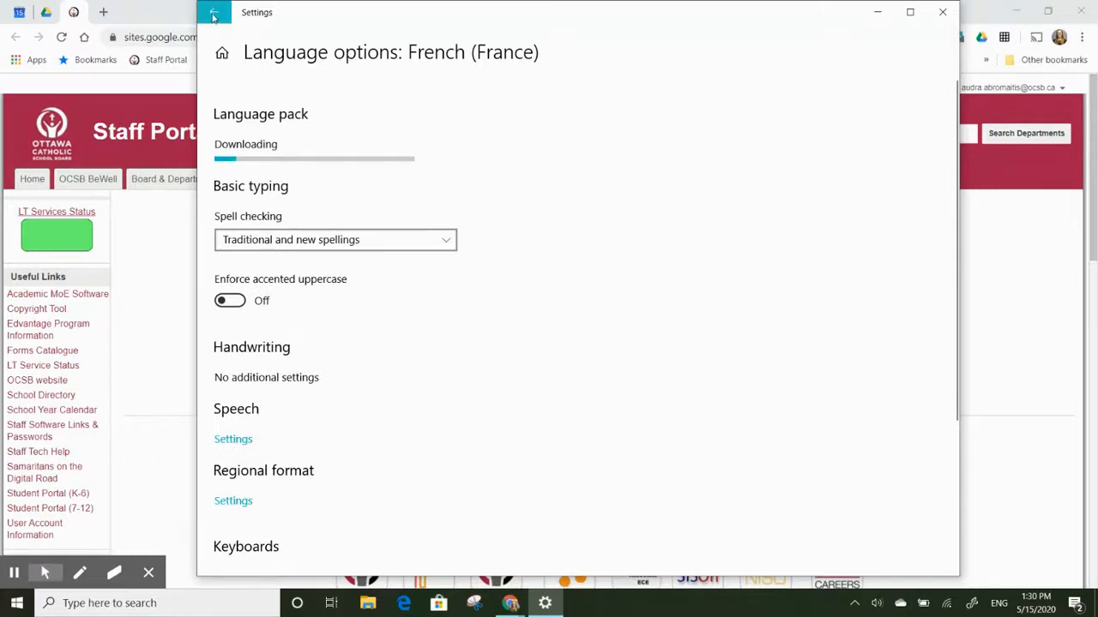
click(214, 16)
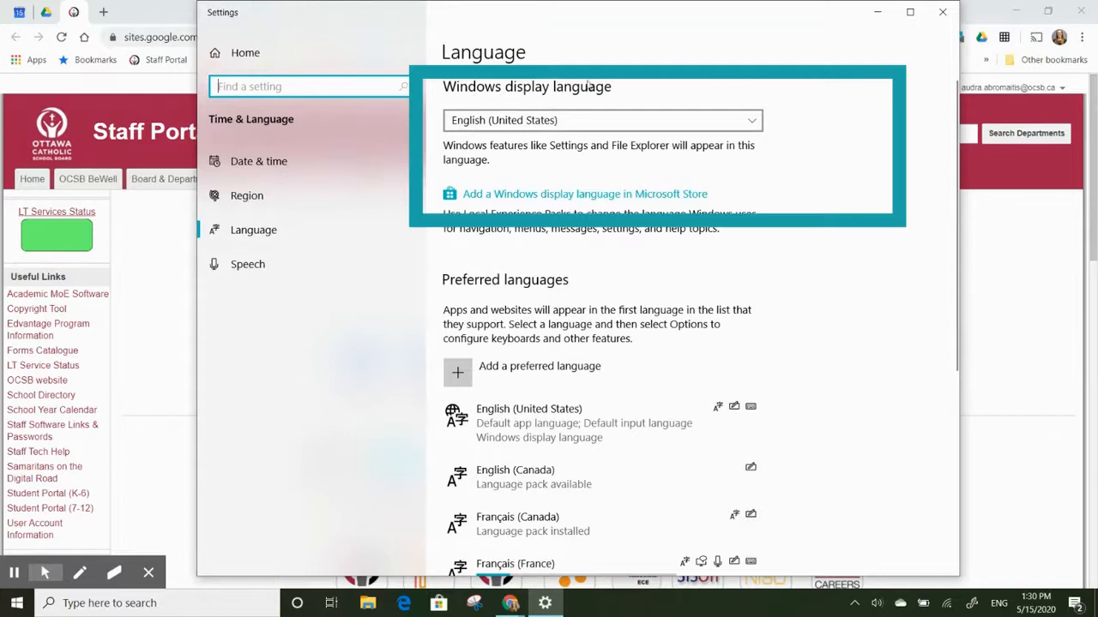
- Choose Français (France) in the Windows display language dropdown
click(600, 120)
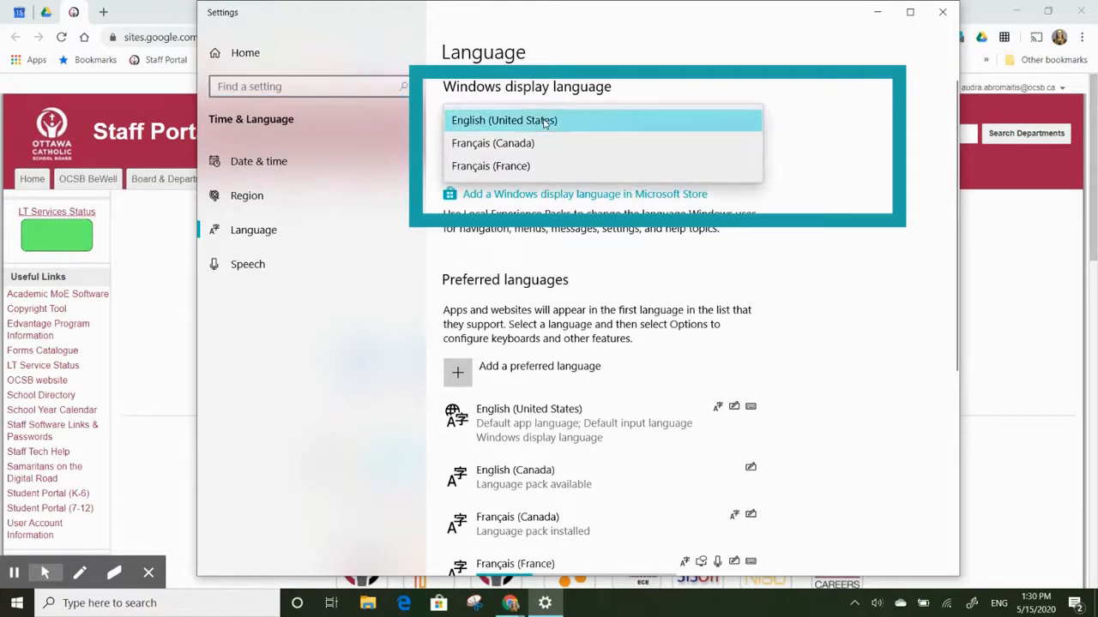
mouse_move(491, 166)
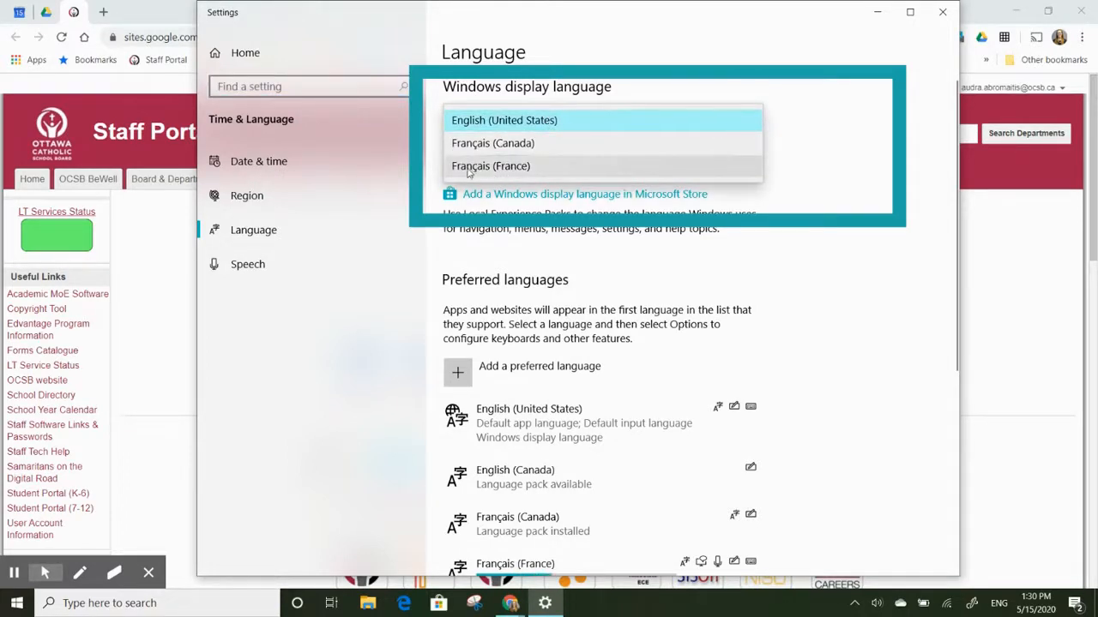
click(490, 165)
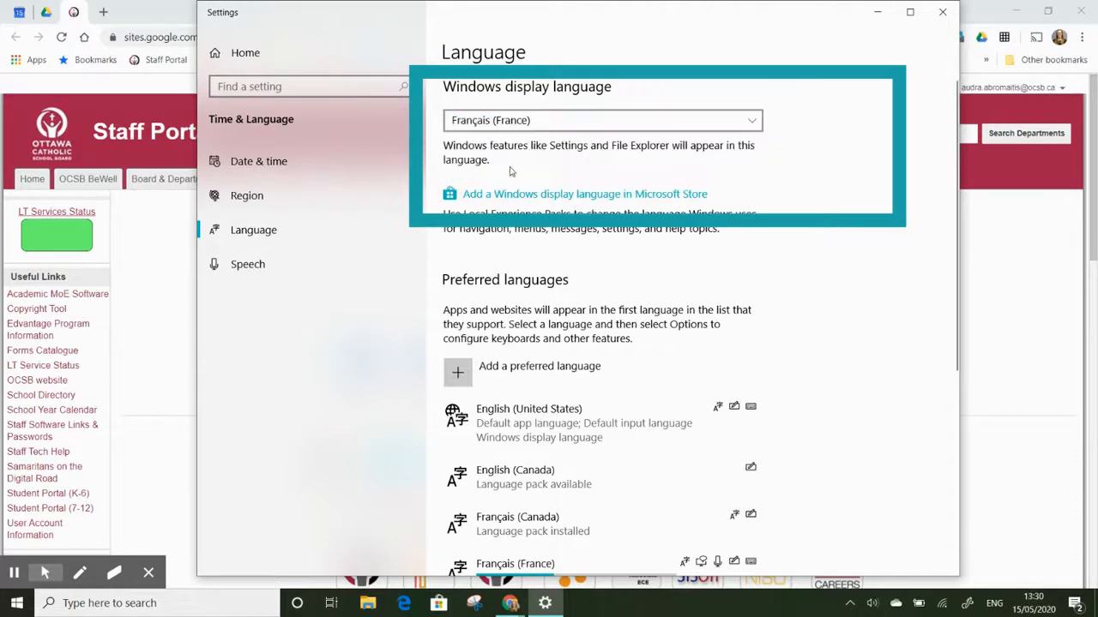
click(601, 120)
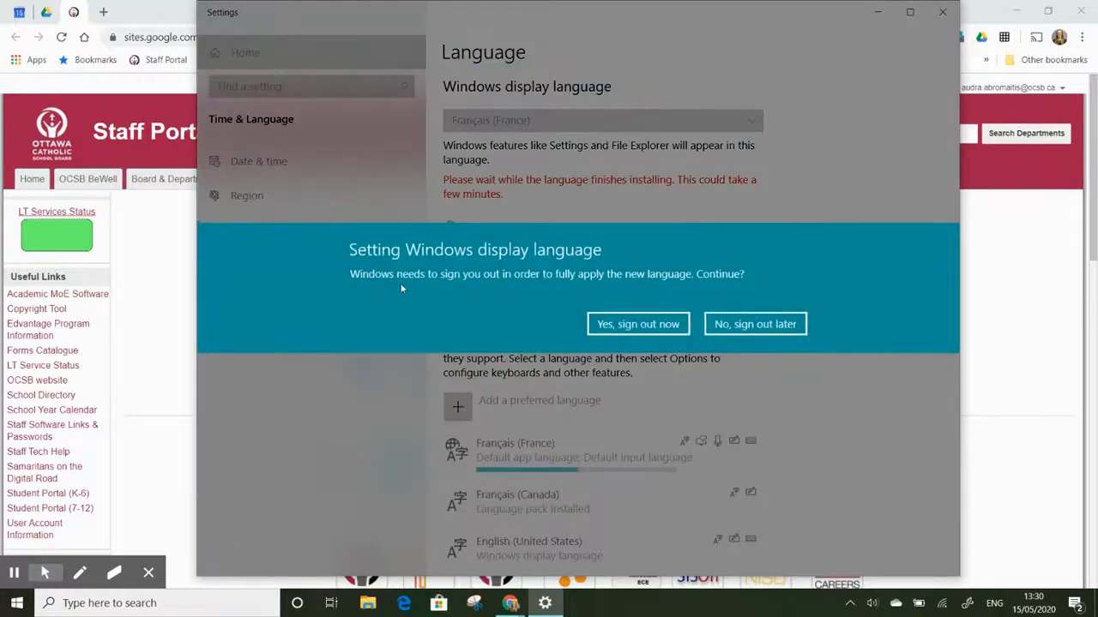
mouse_move(599, 259)
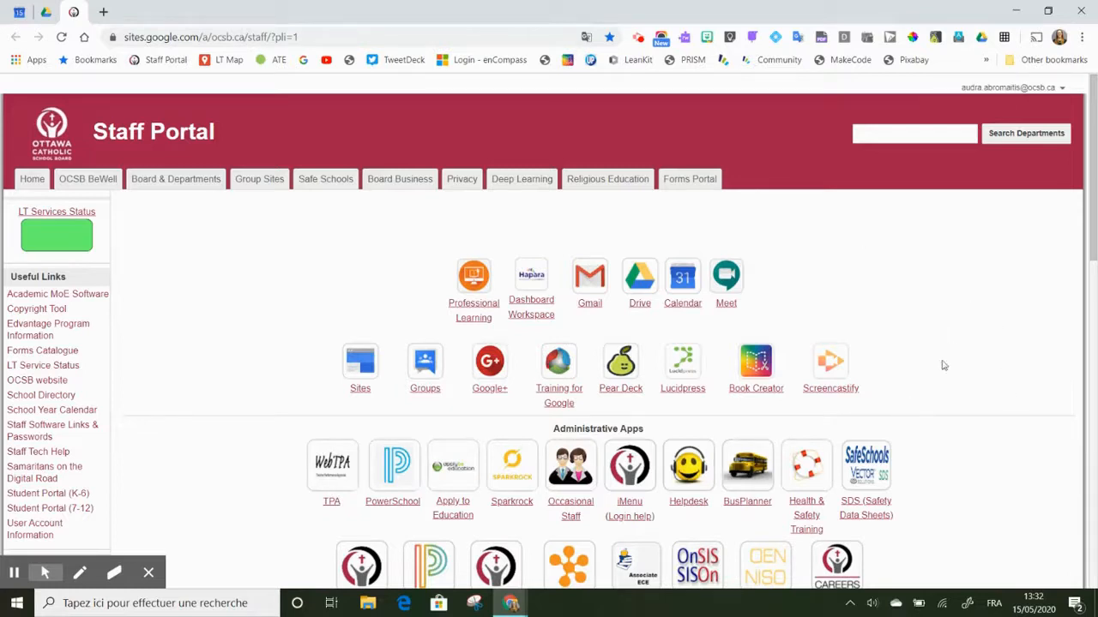
- Open the taskbar input language menu over the Staff Portal in Chrome
click(994, 603)
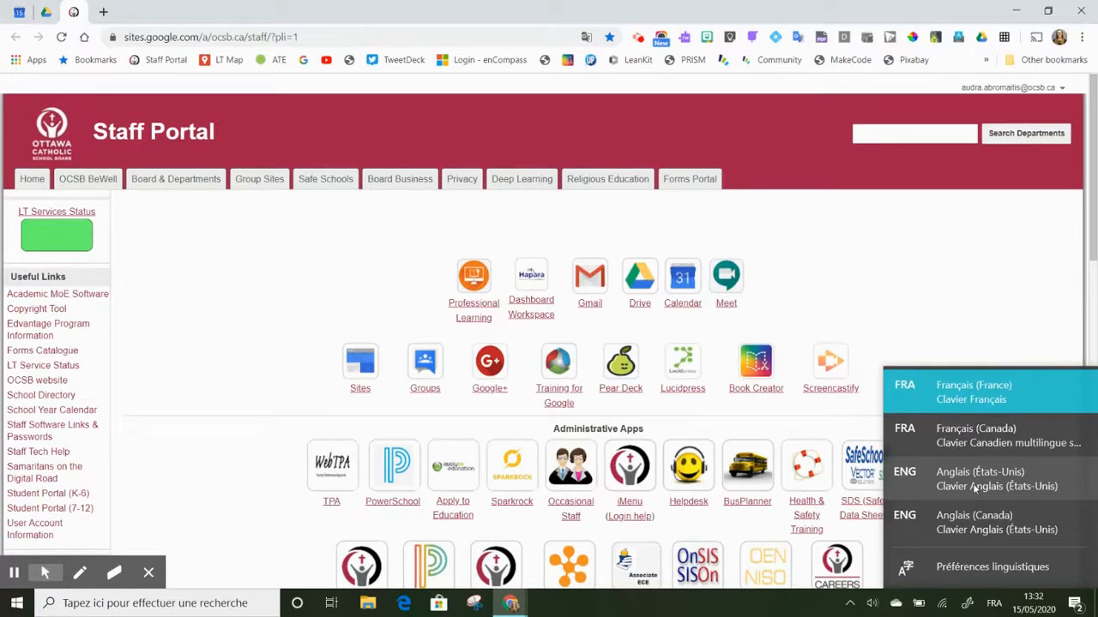
mouse_move(969, 392)
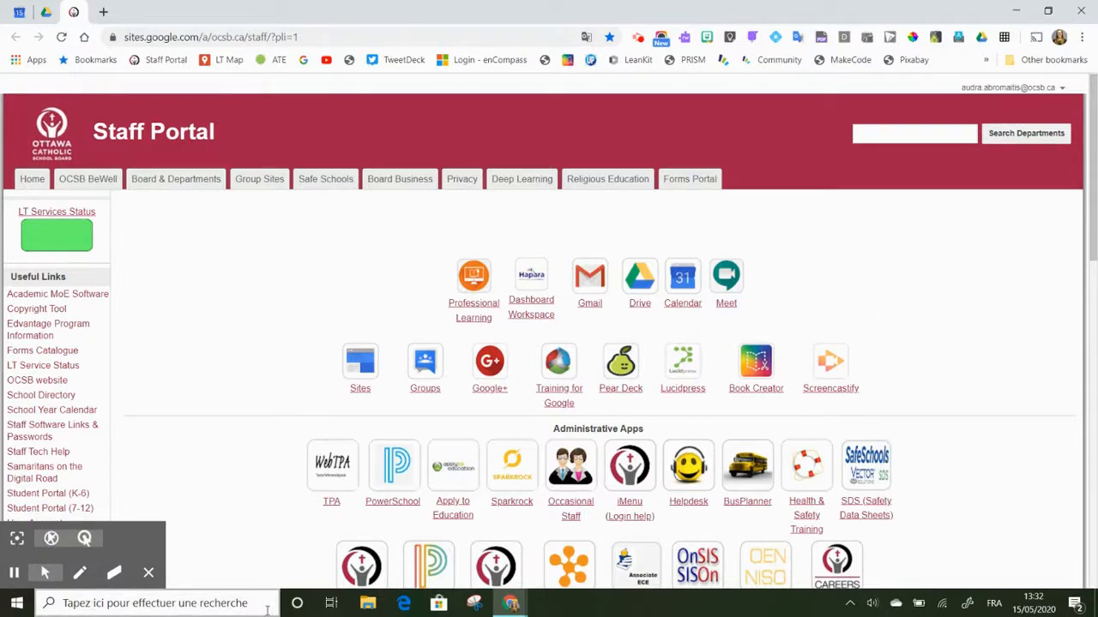
mouse_move(244, 335)
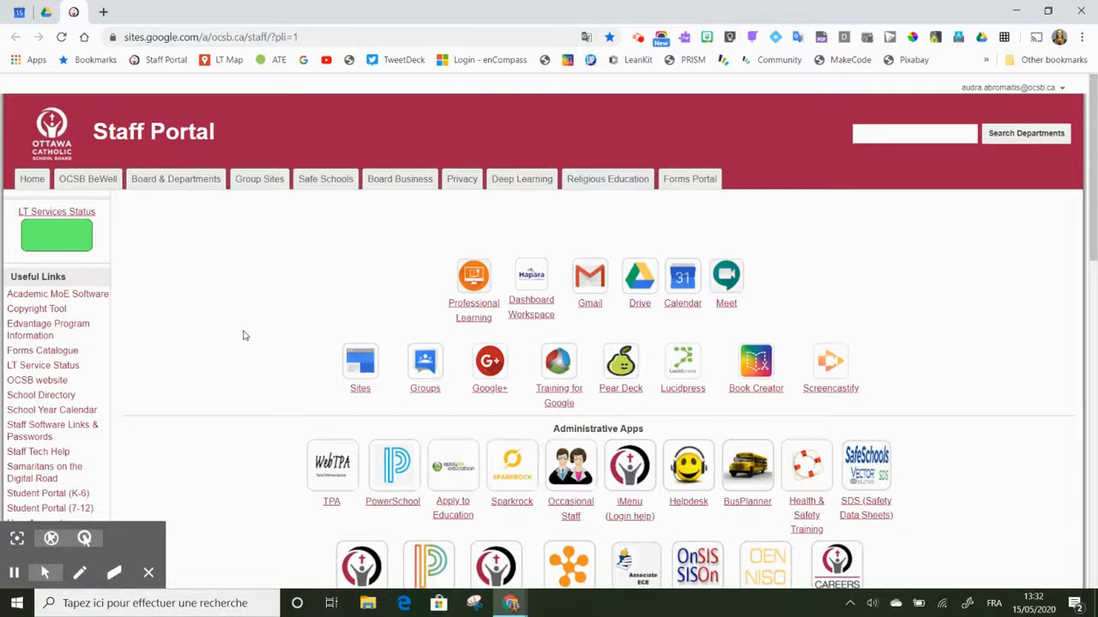
mouse_move(756, 360)
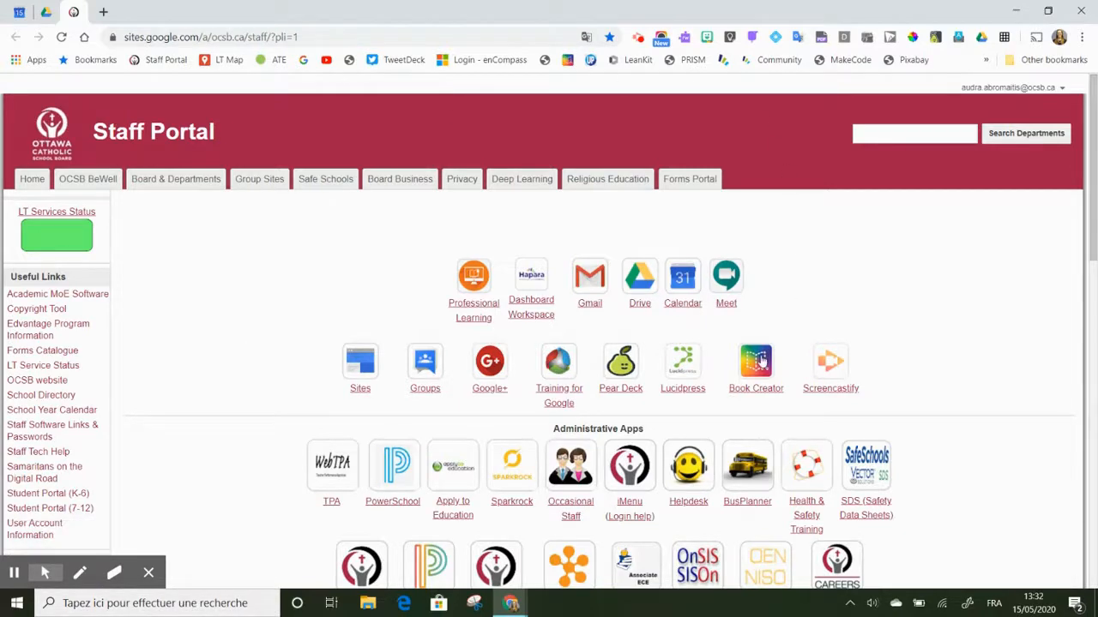
- Launch Book Creator, advance the shelf to French Sample - Mon Chien, and edit it
click(756, 360)
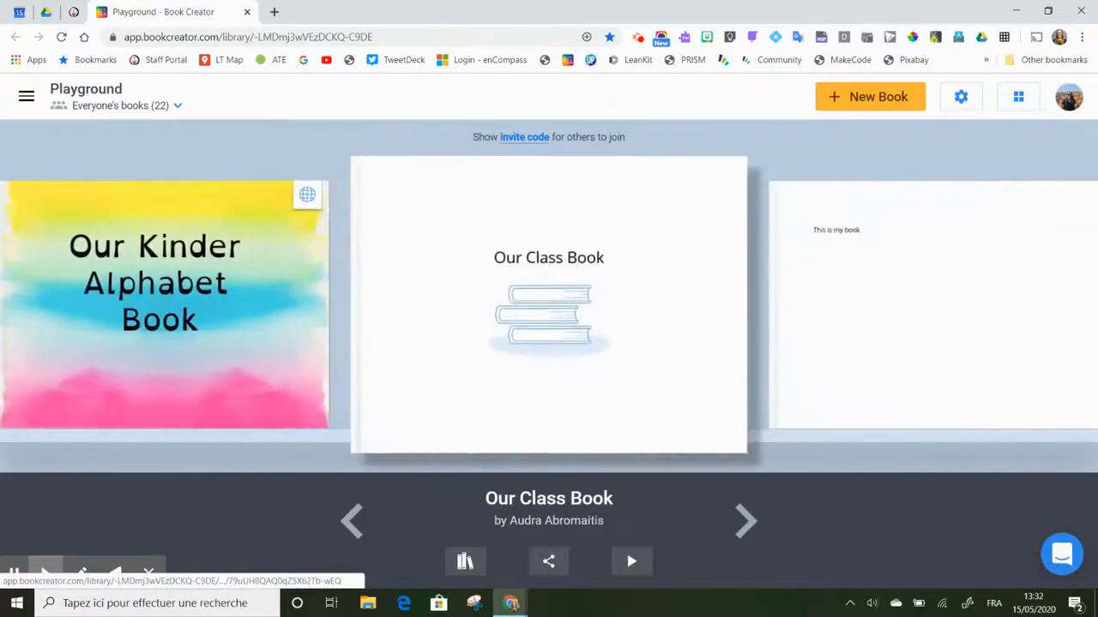
click(745, 521)
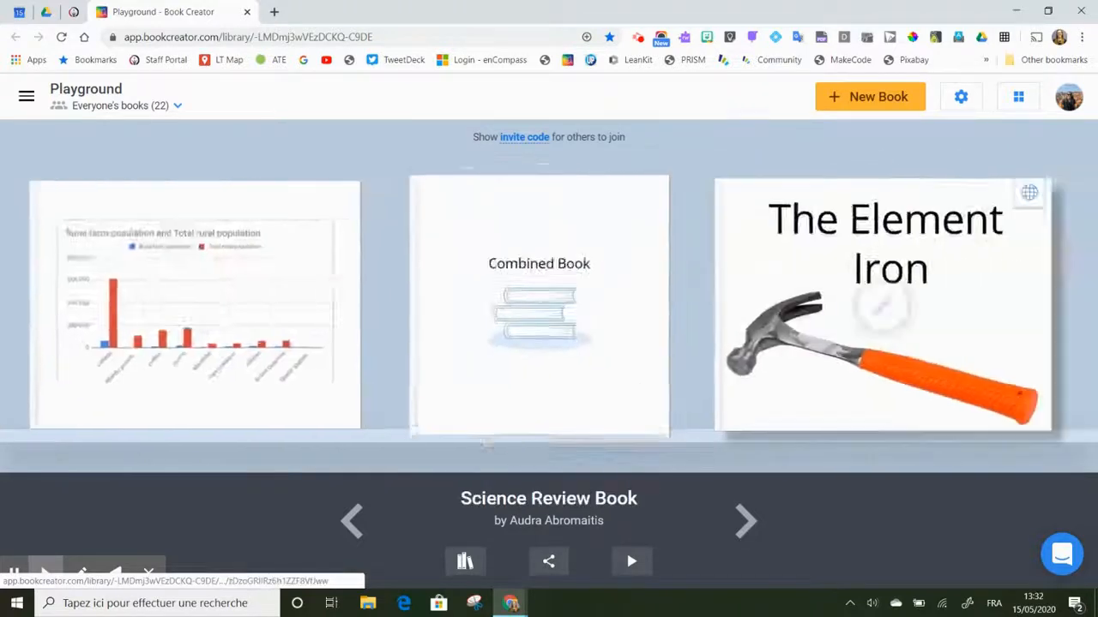
click(744, 520)
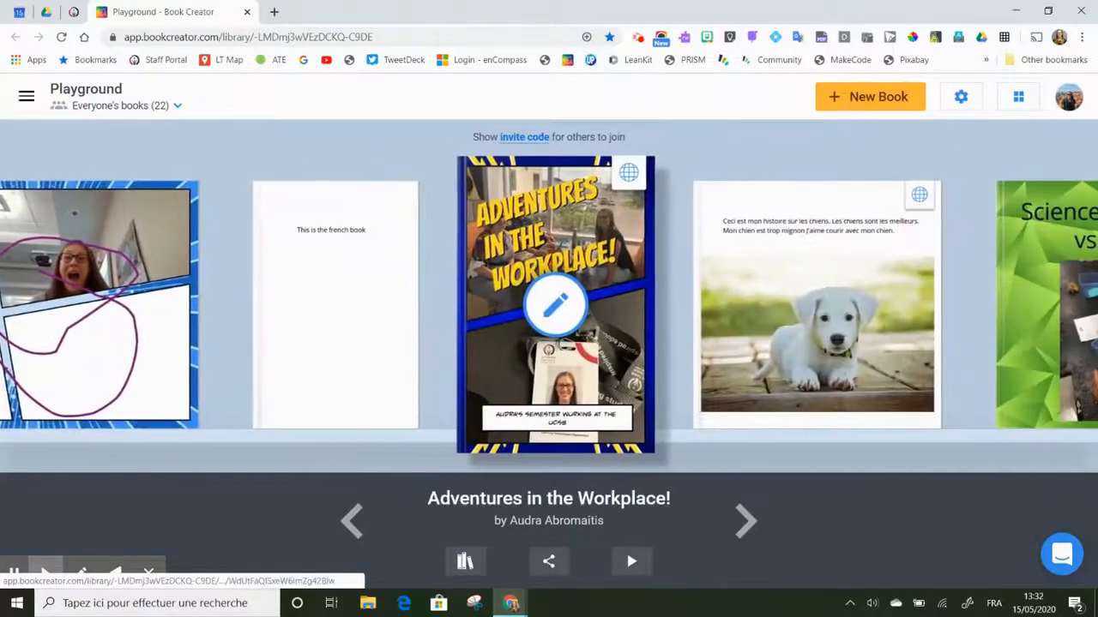
click(744, 520)
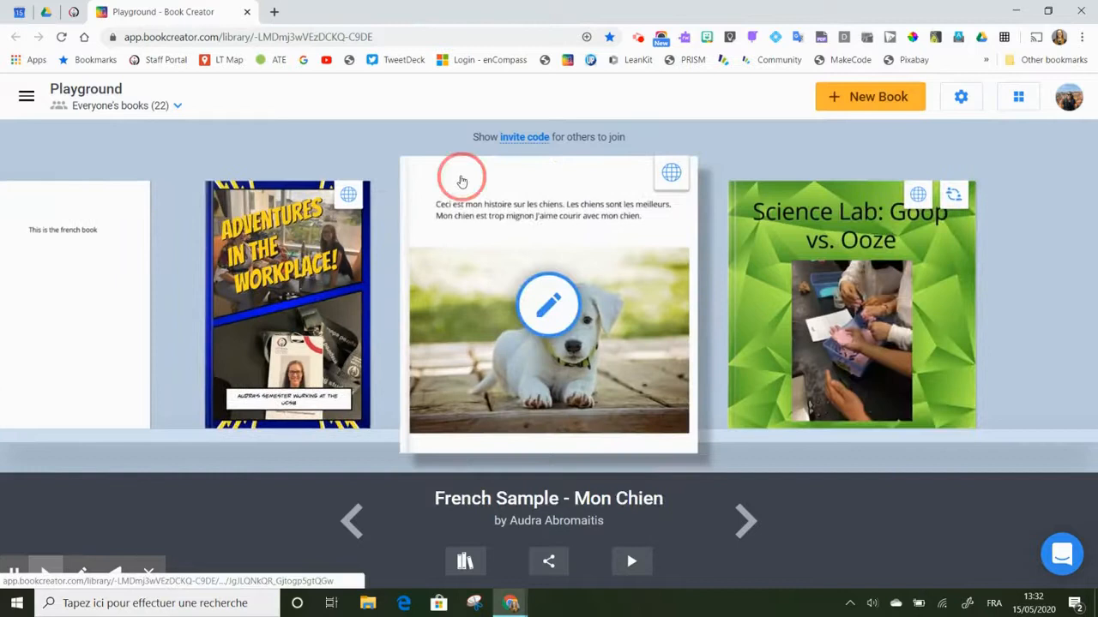
click(548, 305)
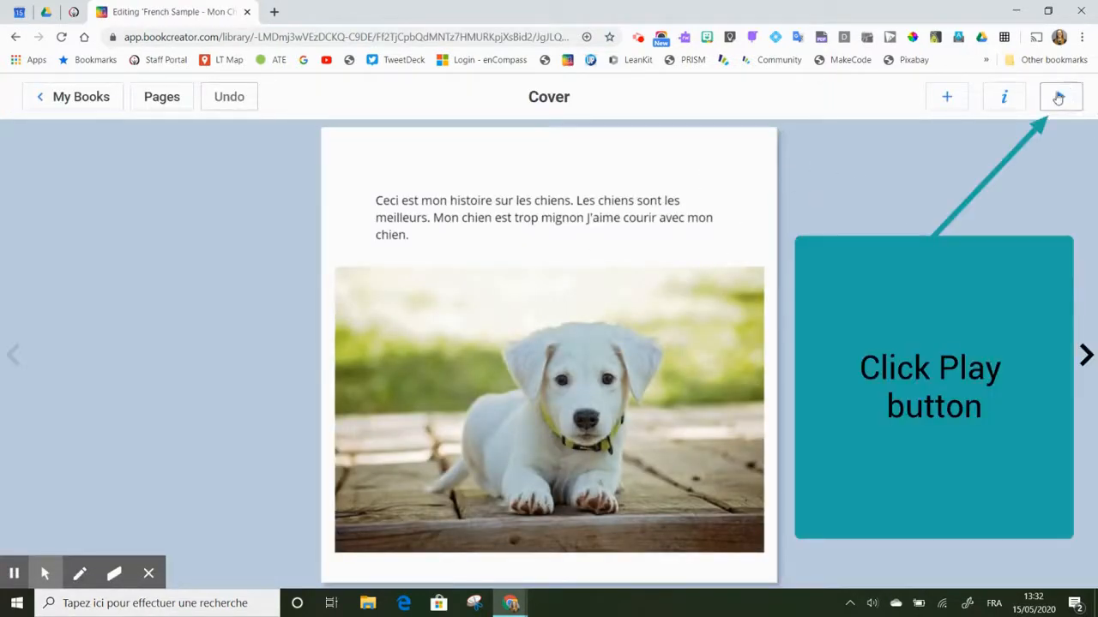
- Play Mon Chien and set the reading voice to French Microsoft Hortense Desktop
click(1061, 96)
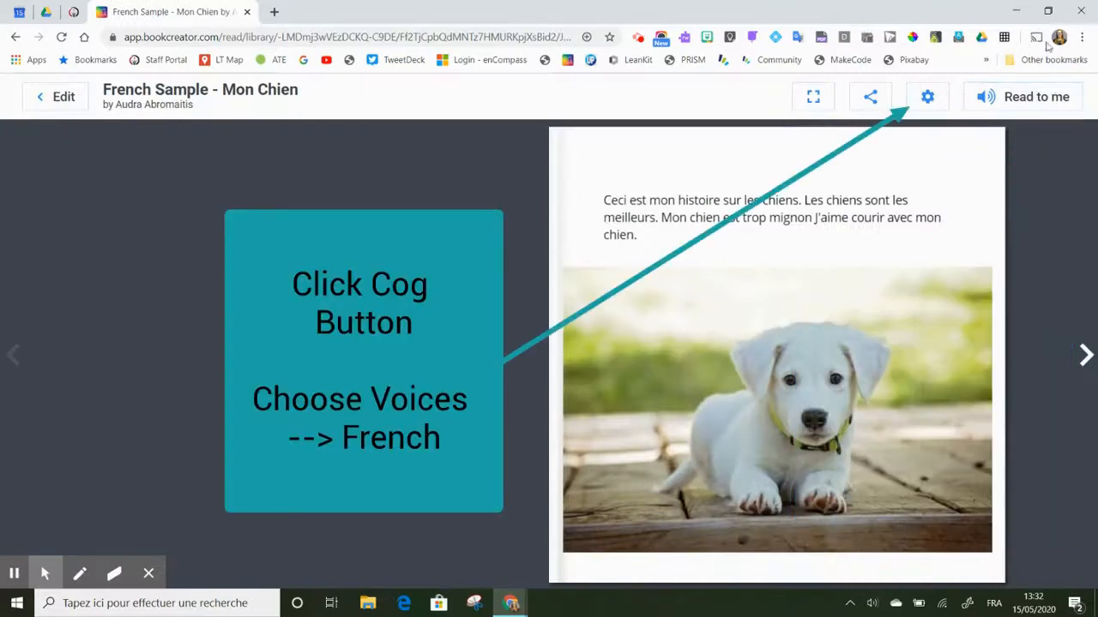
click(927, 96)
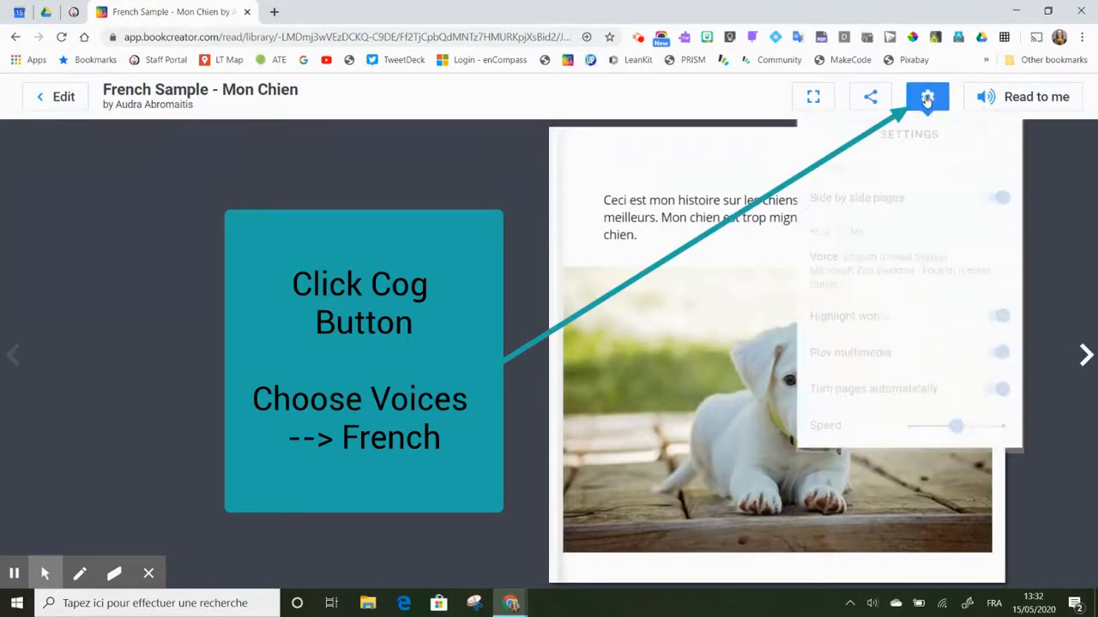
click(858, 270)
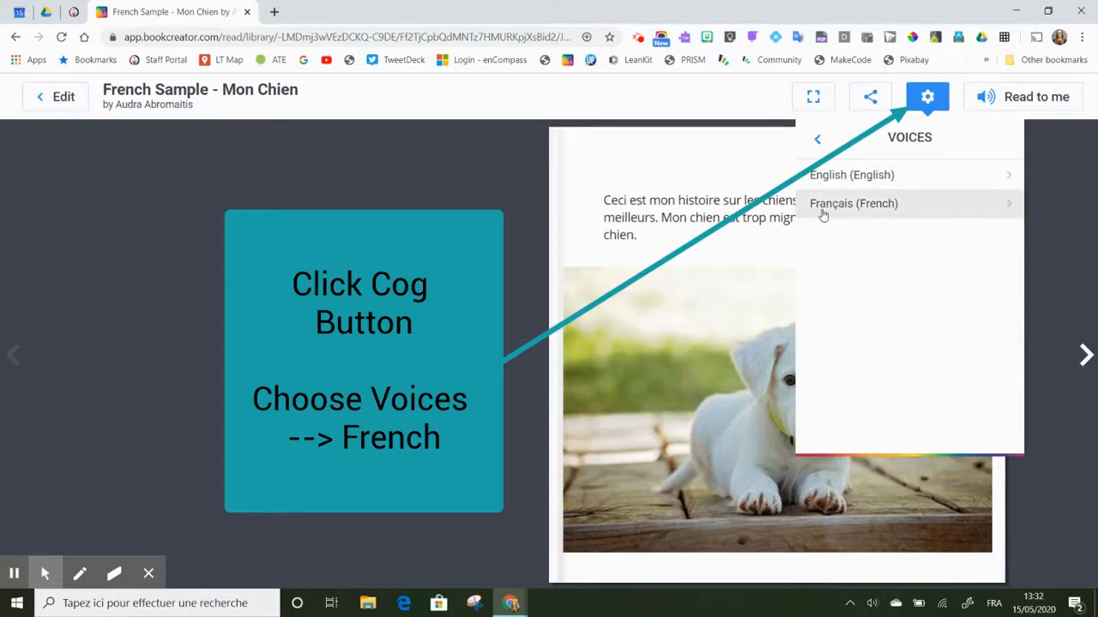
click(852, 204)
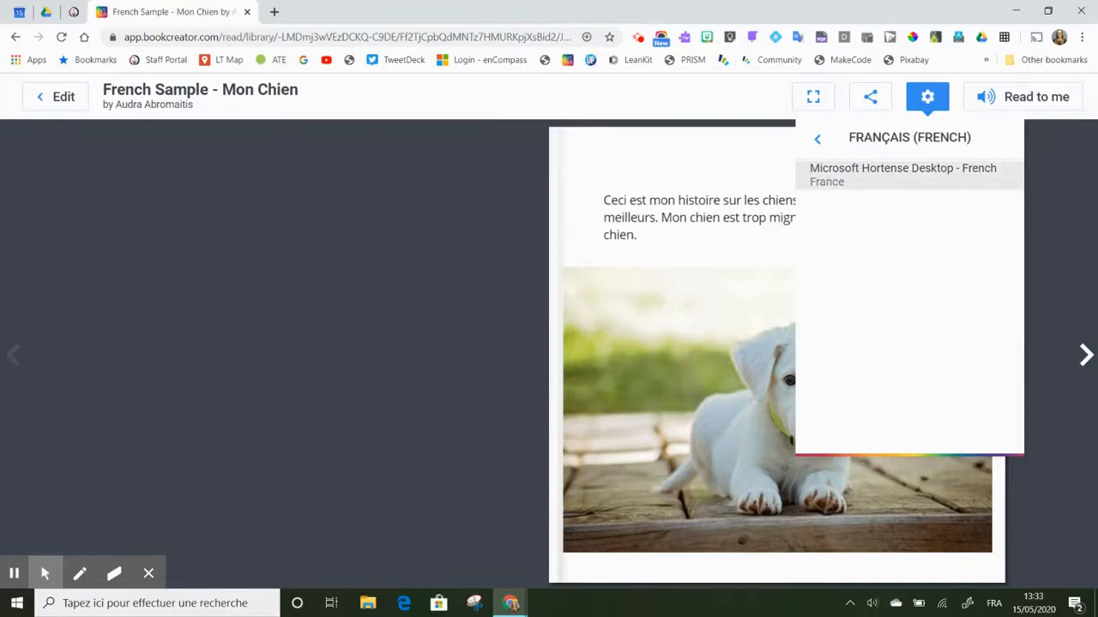
click(905, 175)
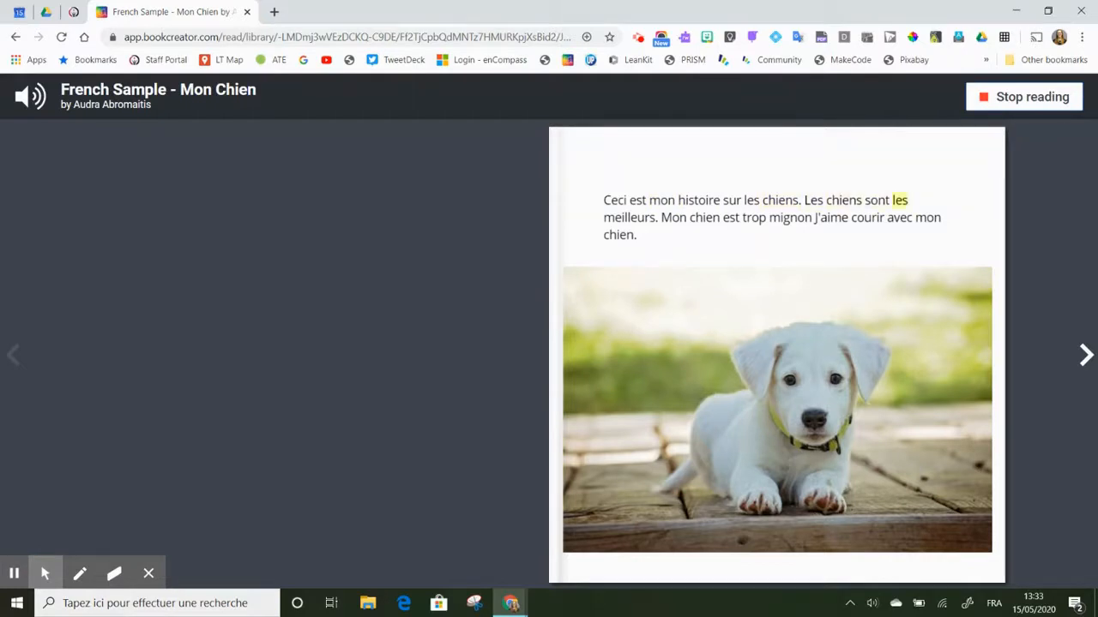
- Stop the Mon Chien read-aloud
click(1023, 96)
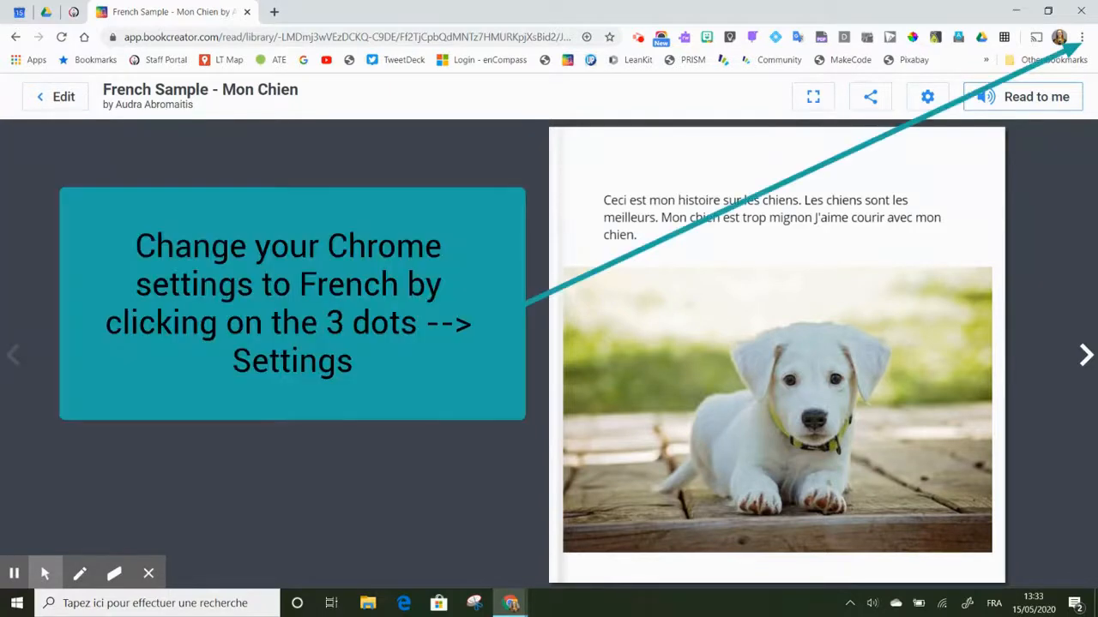
mouse_move(1081, 37)
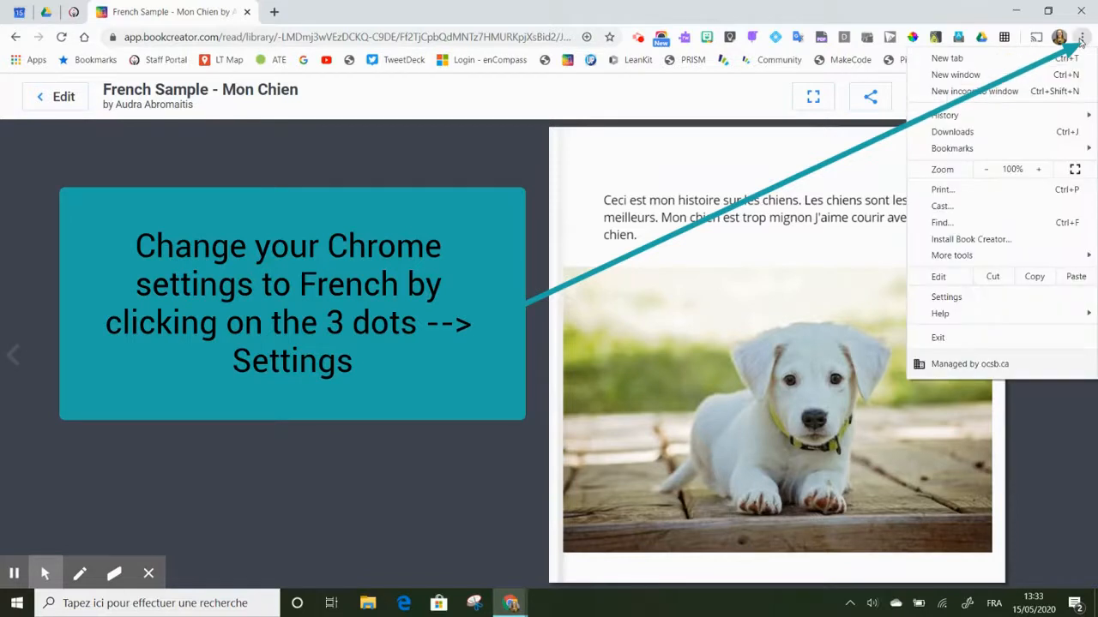
- Go to Chrome Settings, expand Advanced, and choose Languages
click(946, 297)
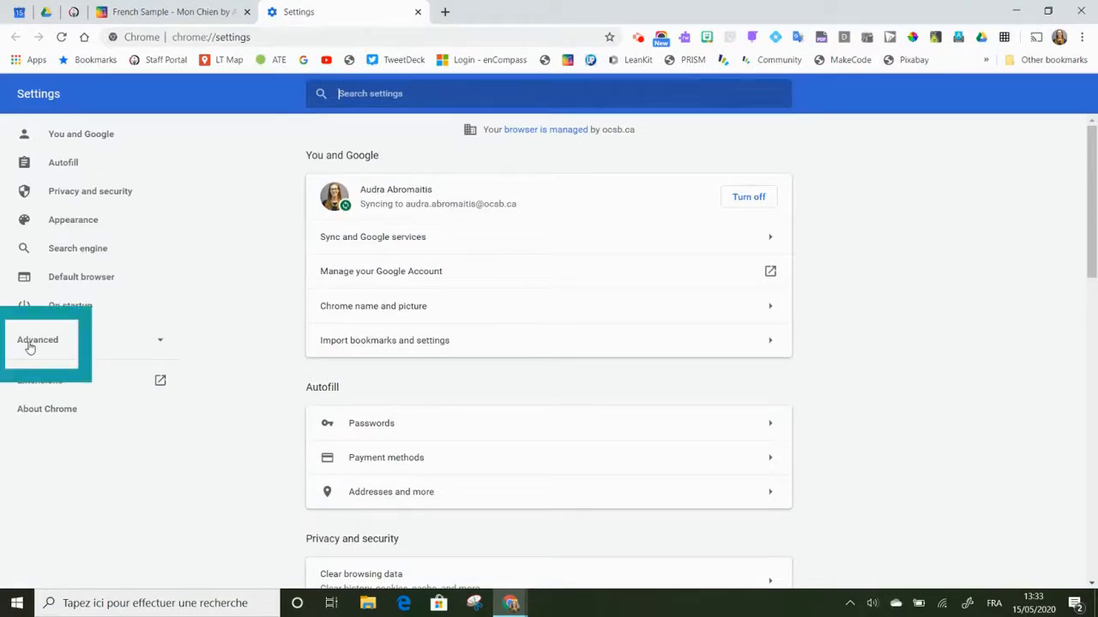
click(38, 340)
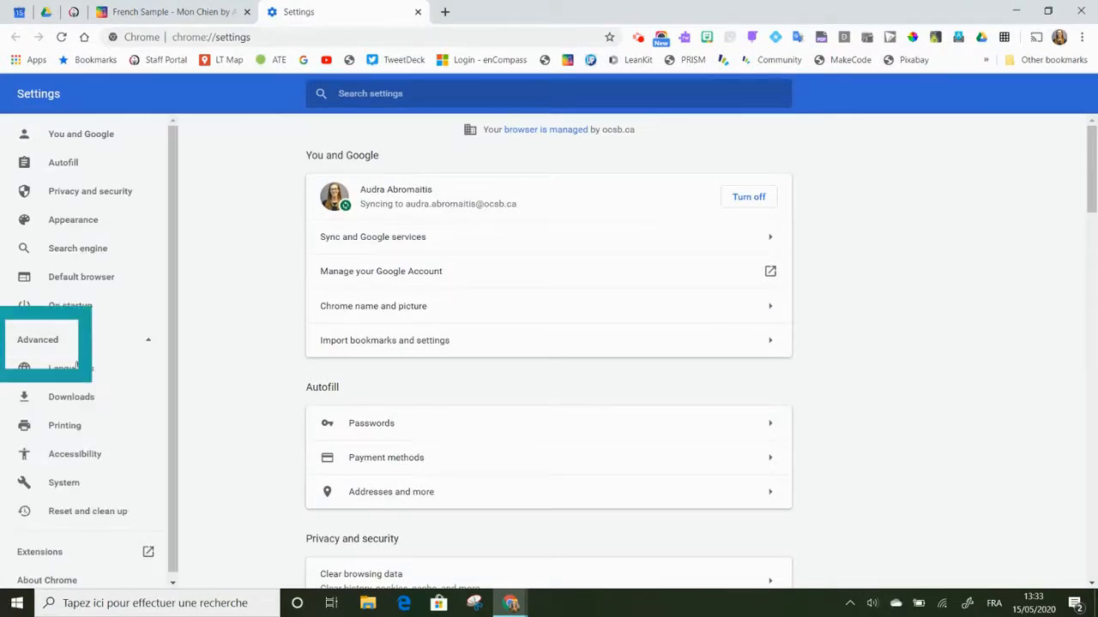
click(71, 368)
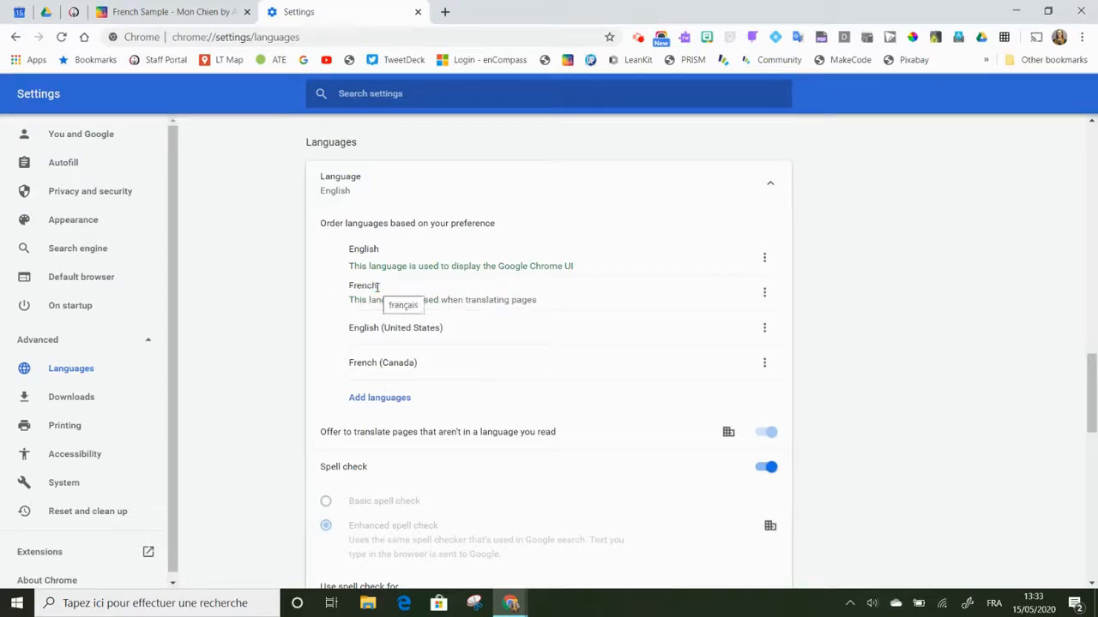
- Browse Add languages without adding, then display Chrome in French and relaunch
click(379, 397)
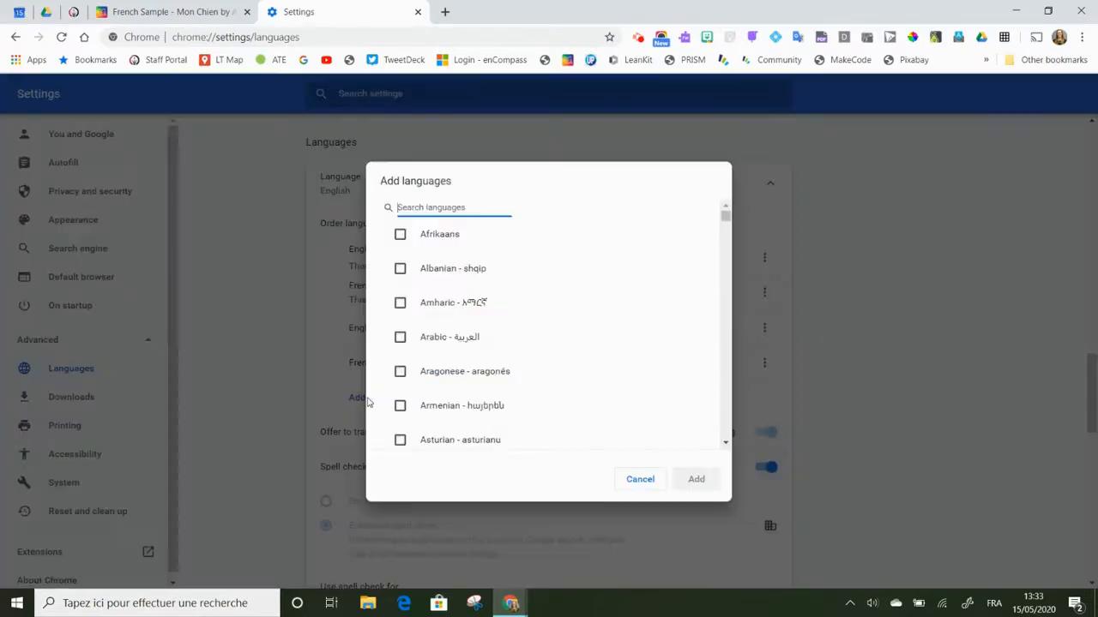
scroll(down, 3)
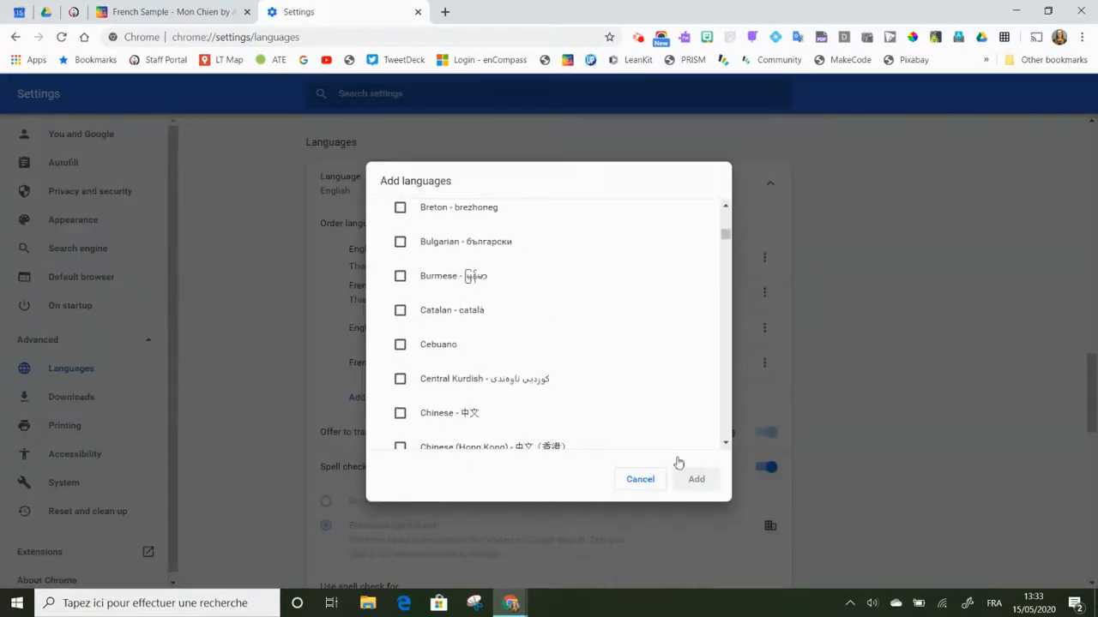
click(640, 479)
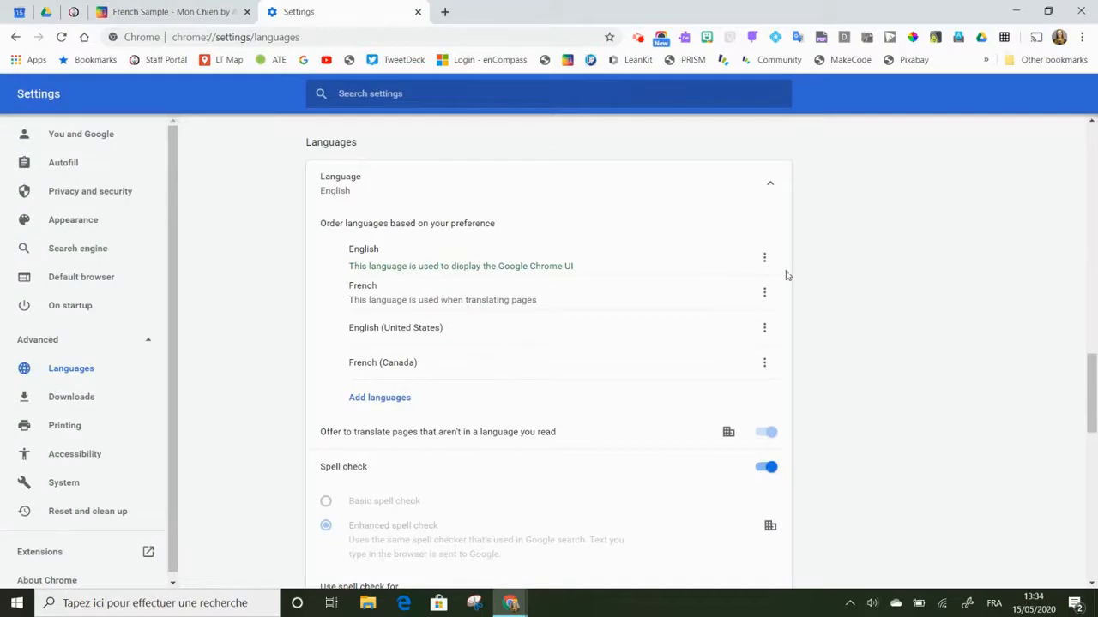
click(764, 291)
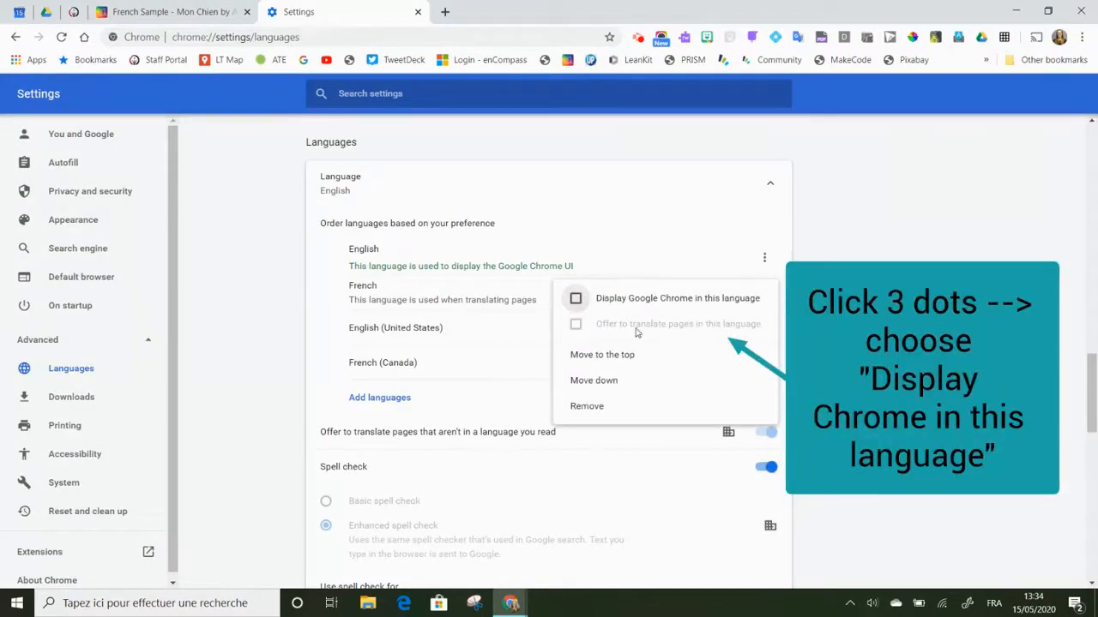
click(576, 298)
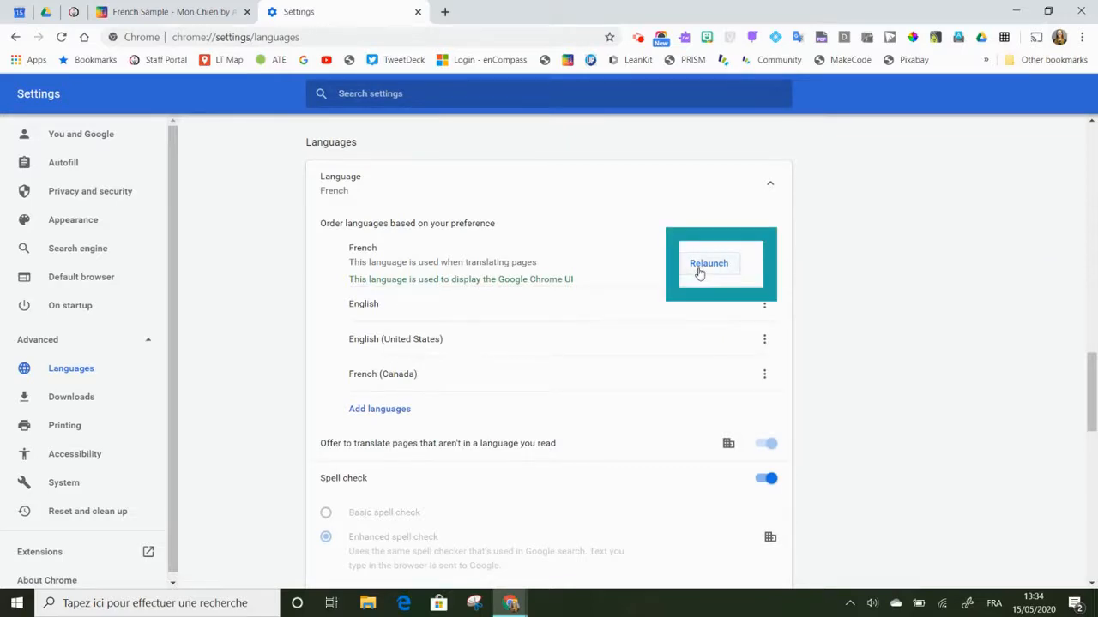
click(709, 264)
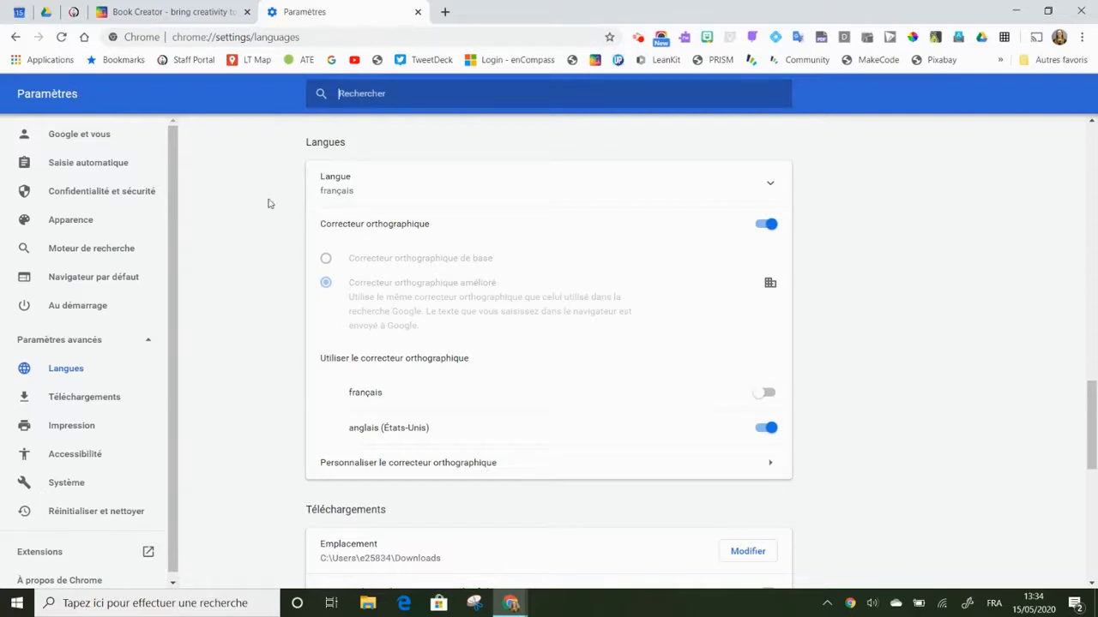
- Switch back to the Book Creator tab showing Mon Chien with French labels
click(171, 11)
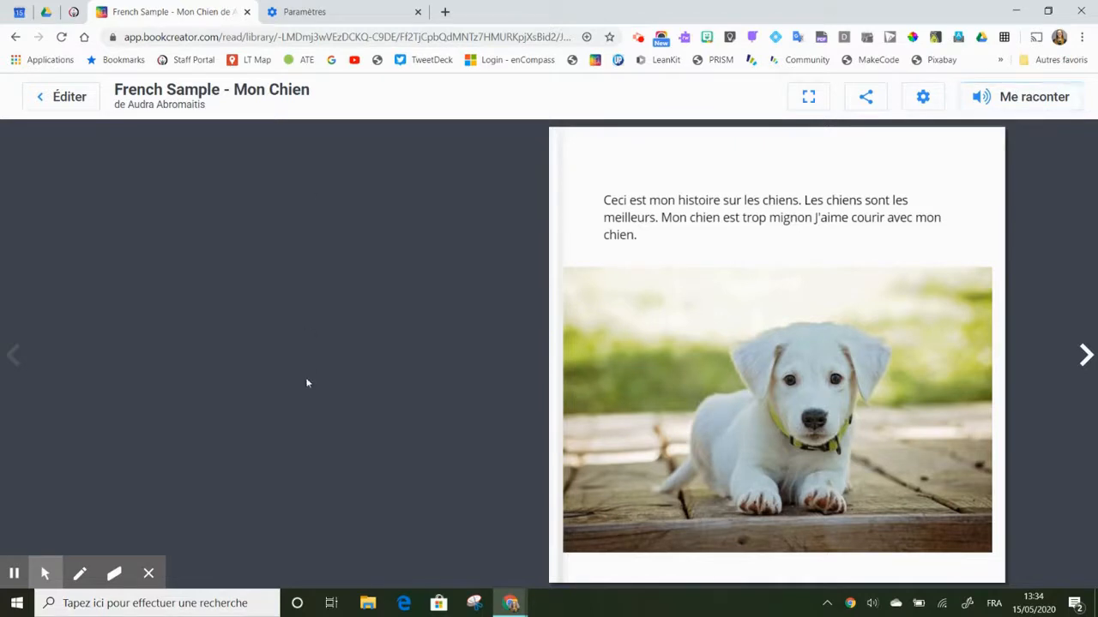
mouse_move(918, 506)
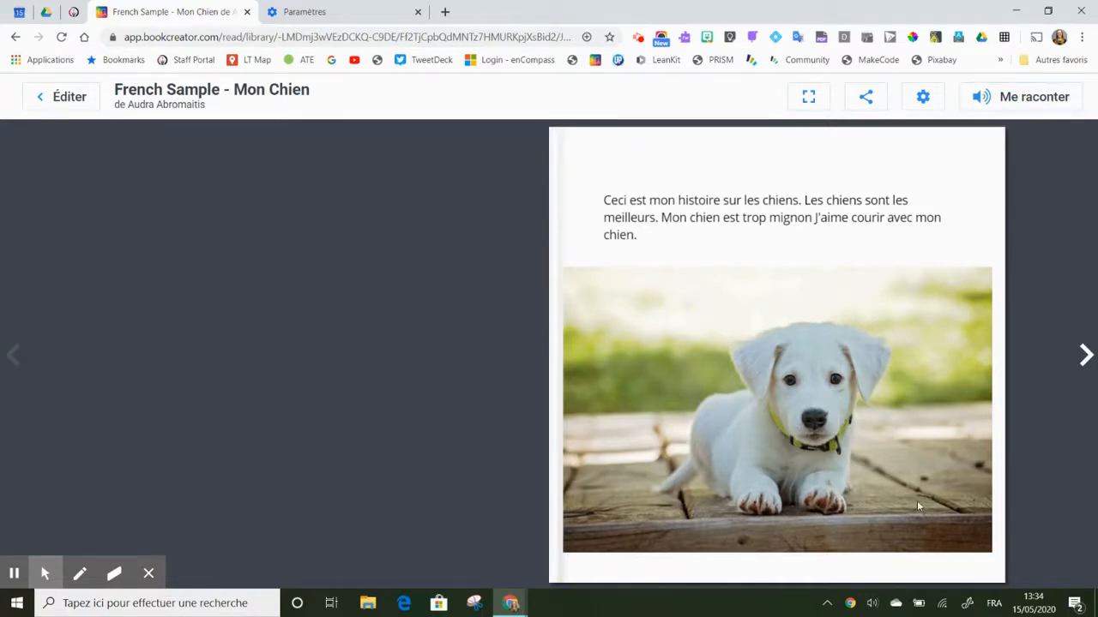